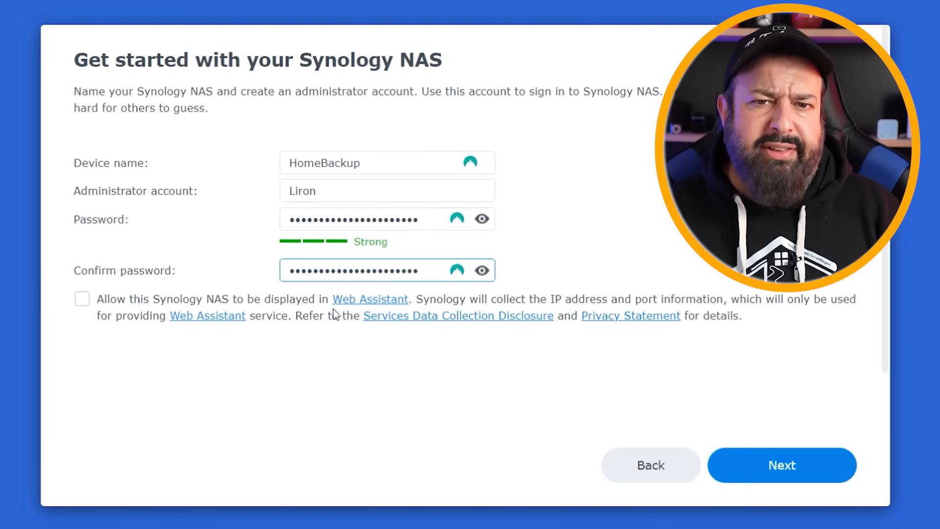
Step: Submit the device name HomeBackup with the administrator account and confirmed password
left_click(783, 465)
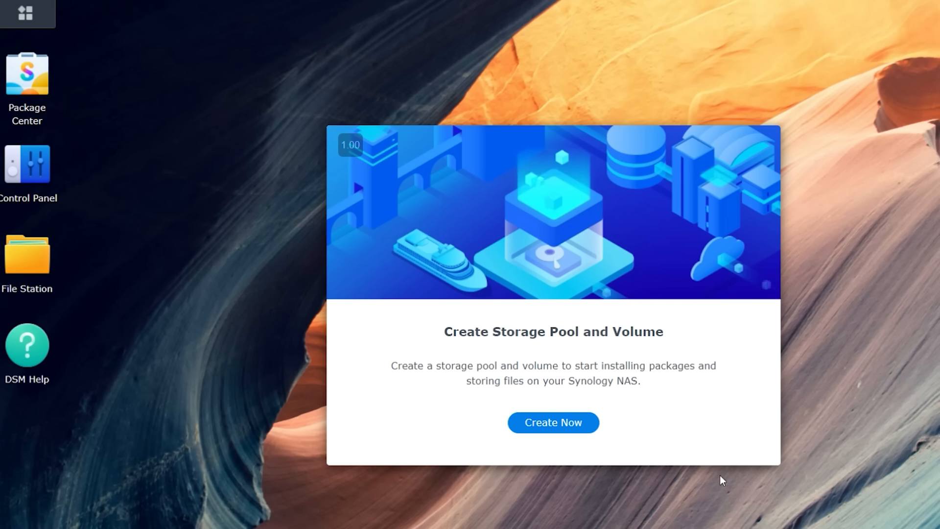